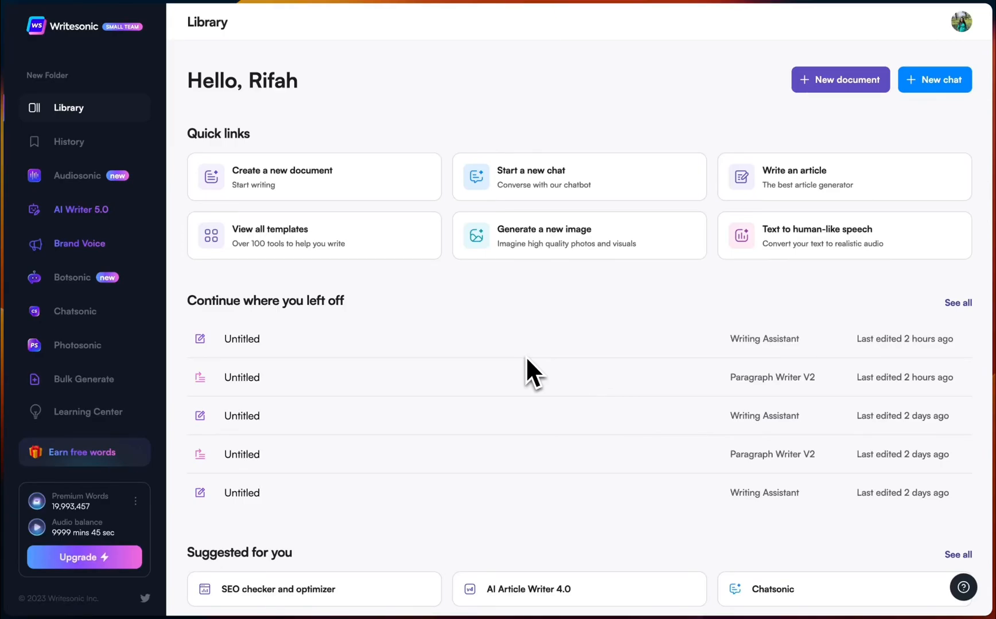
mouse_move(400, 280)
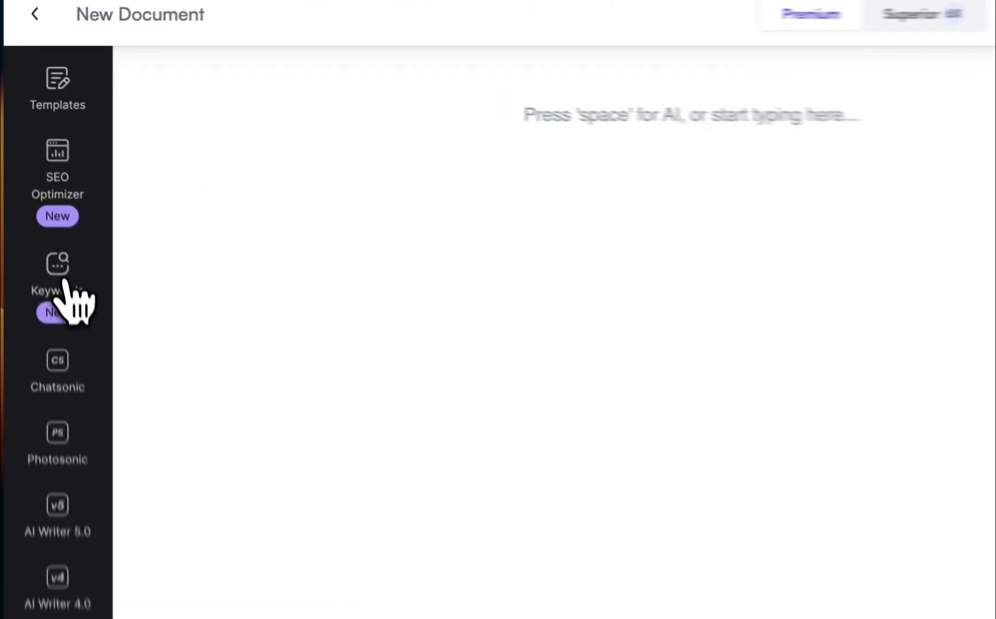
Step: Enter 'AI in marketing' as the Keyword Research topic for the new document
left_click(57, 264)
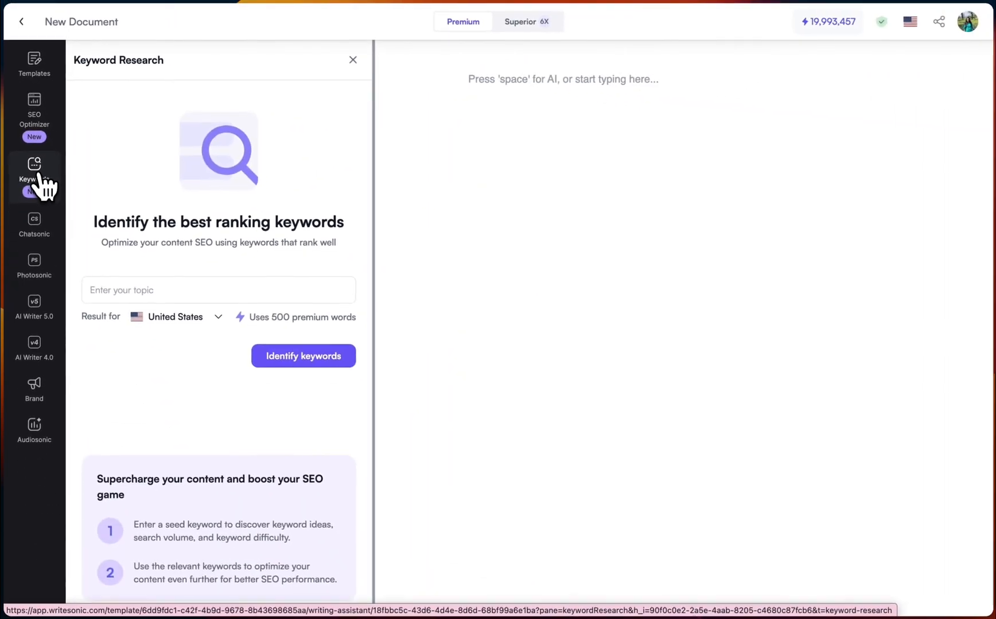
type("AI in marketing")
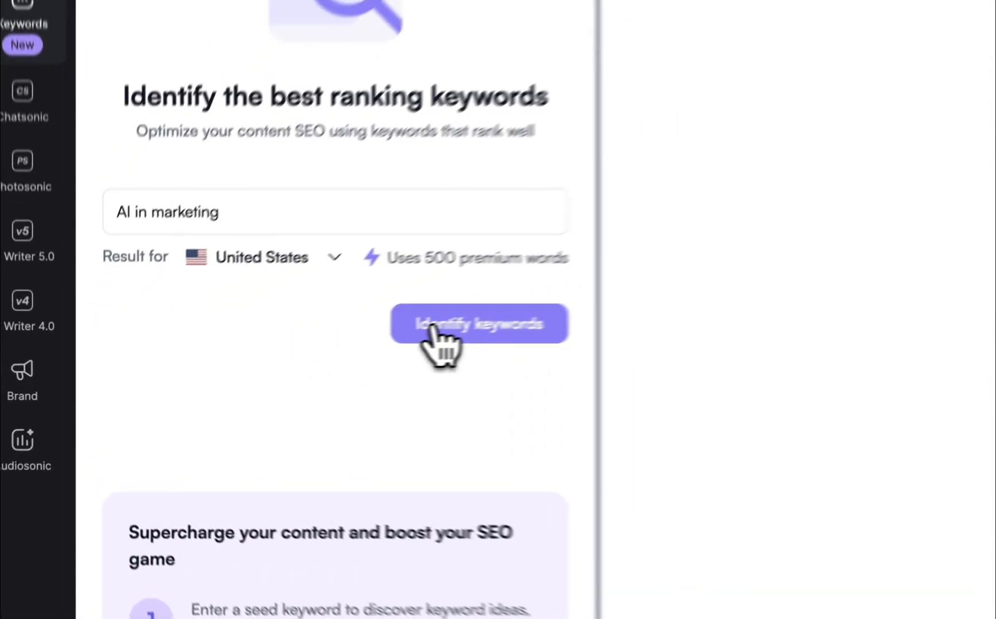
Step: Identify keywords and review difficulty 65, volume 1K, traffic 800 and the related keyword list
left_click(478, 324)
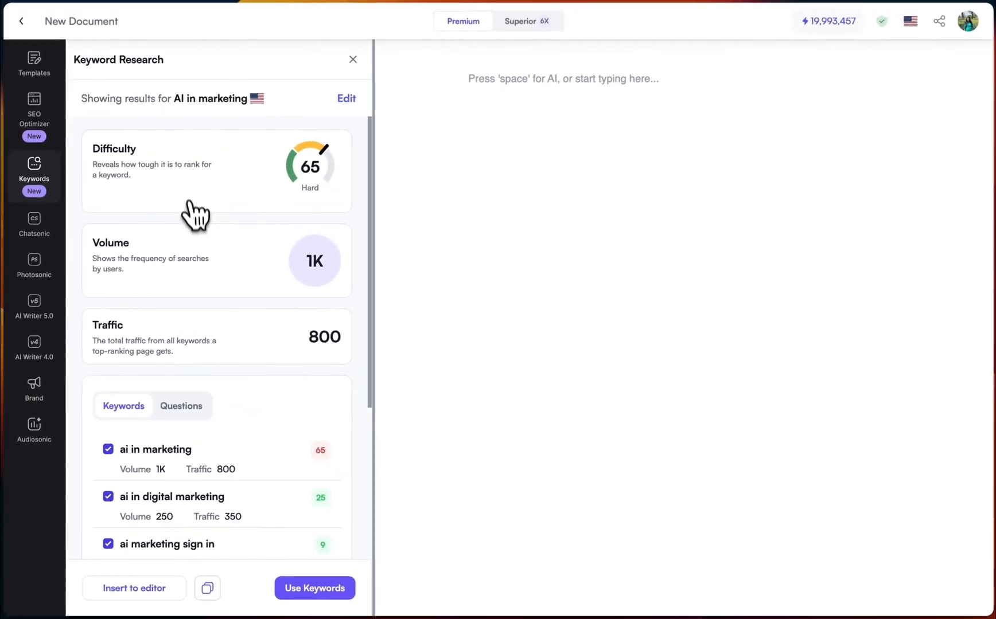
mouse_move(170, 184)
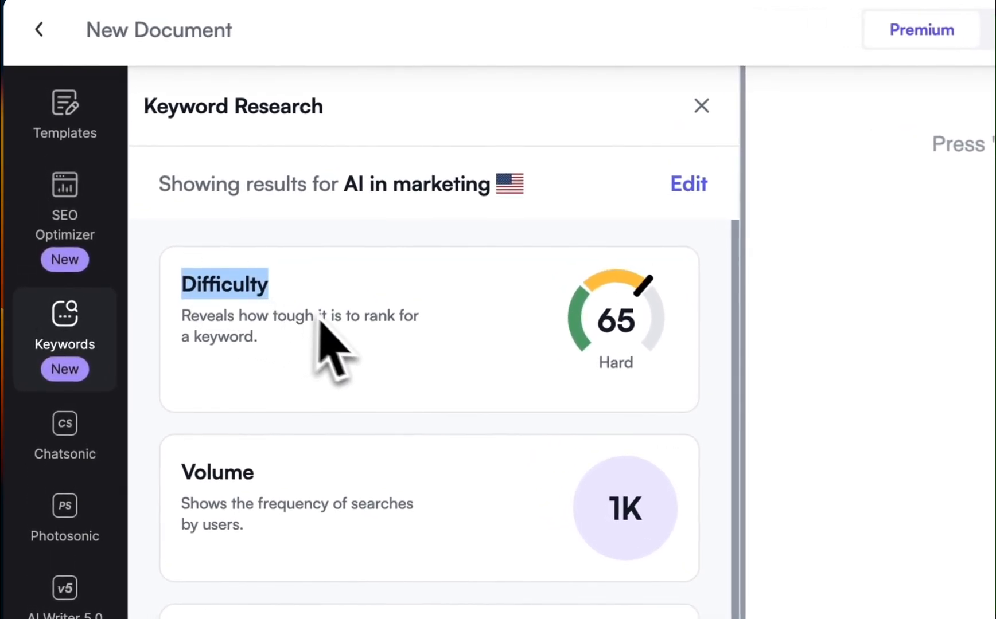
mouse_move(400, 375)
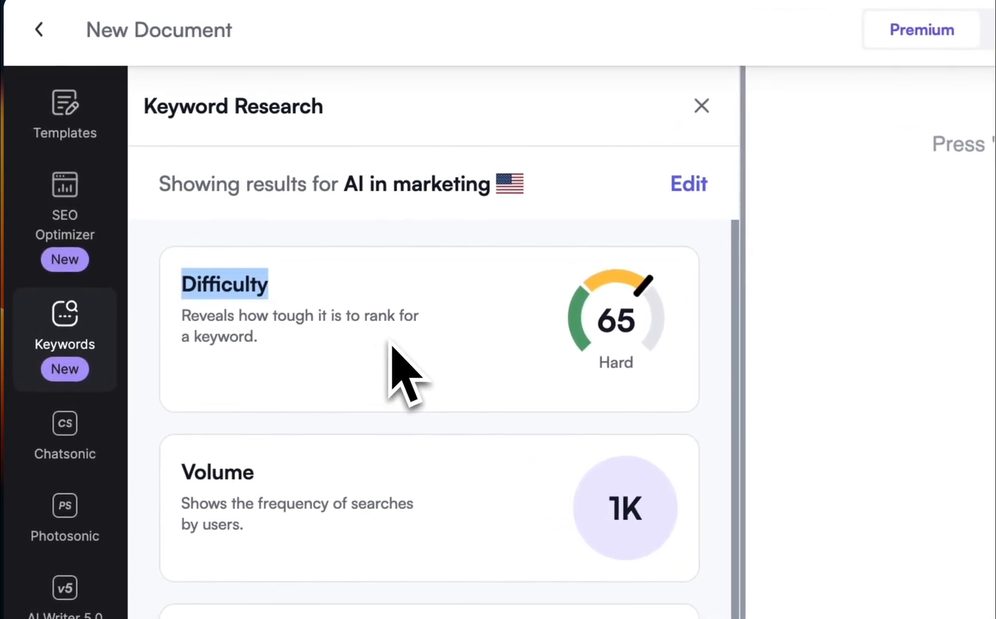
scroll("down", 3)
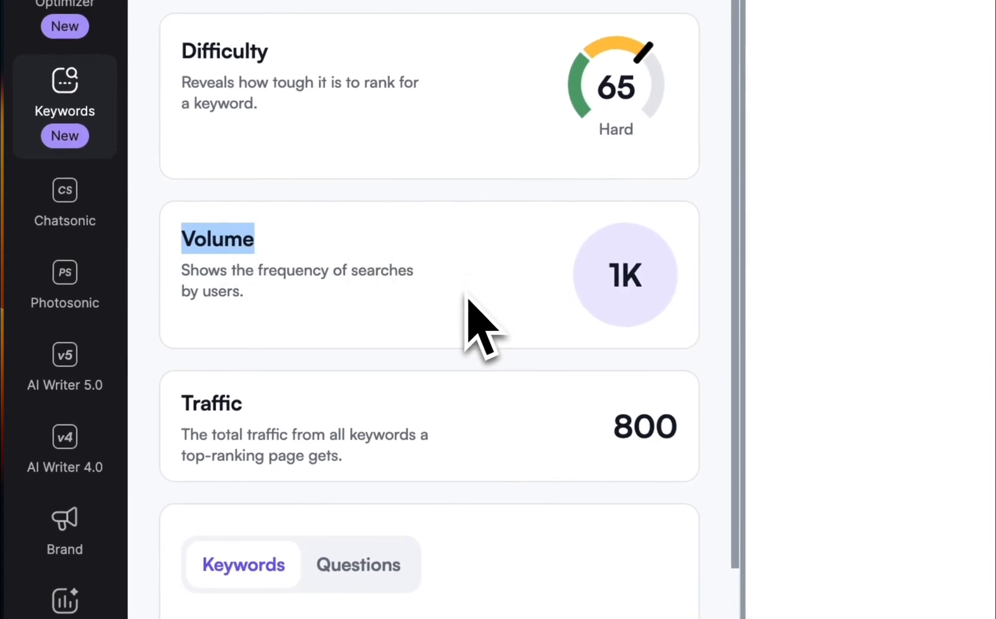
scroll("down", 3)
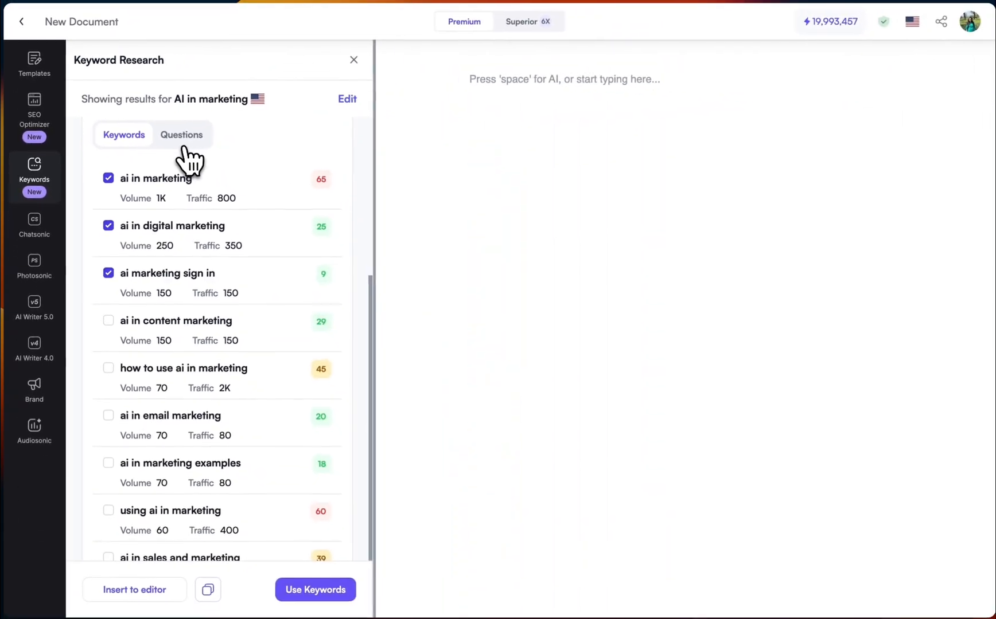
left_click(182, 134)
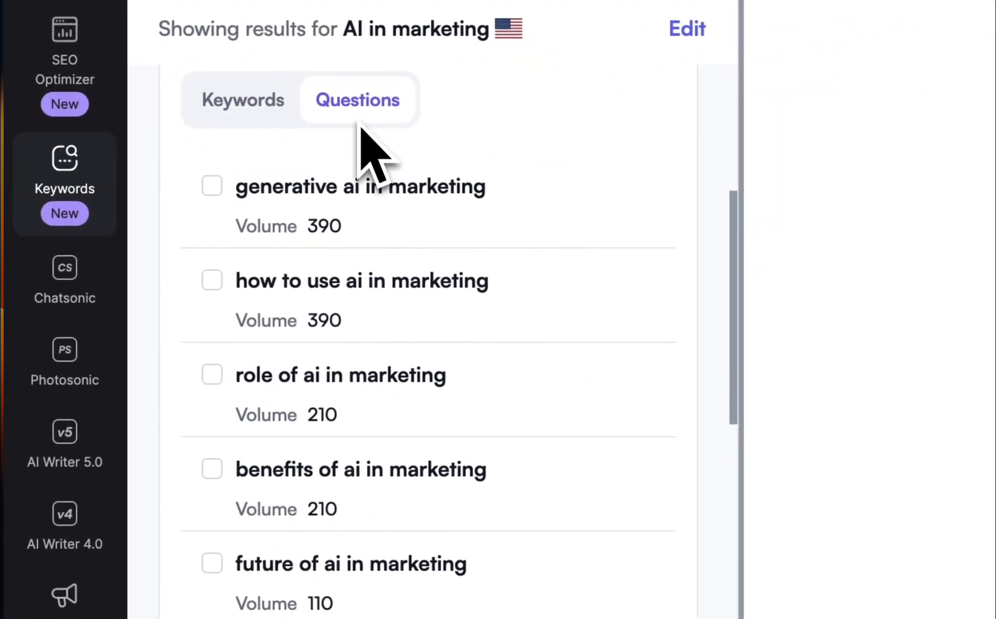
scroll("down", 3)
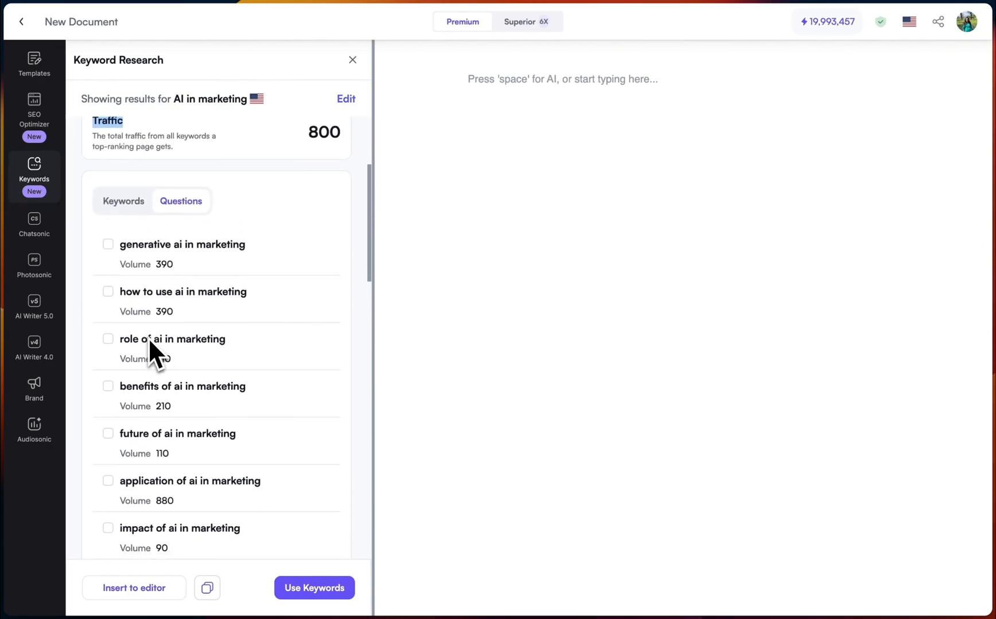
left_click(122, 175)
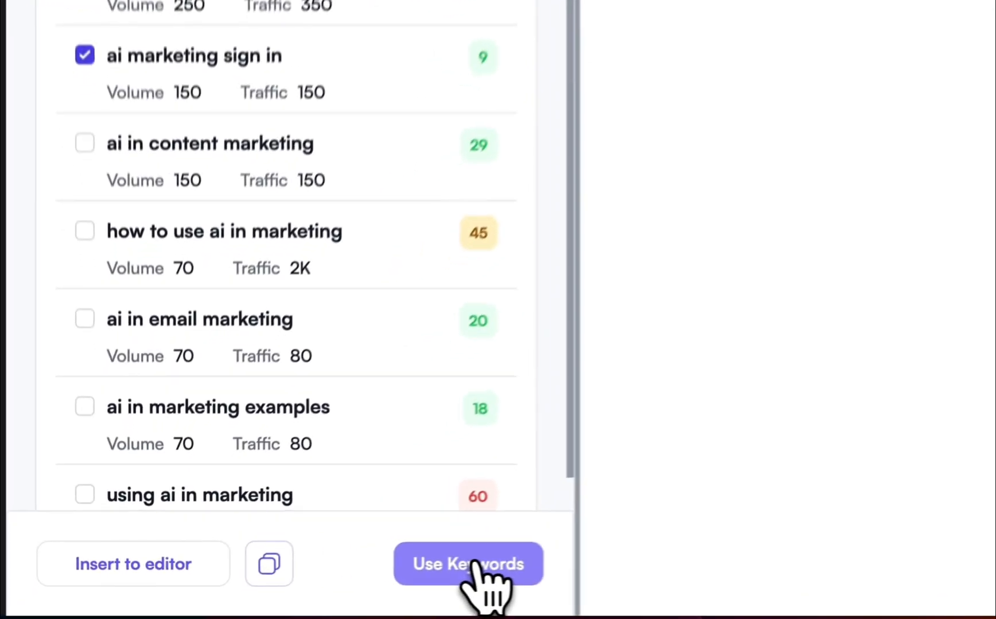
Step: Select 'ai in content marketing' and 'how to use ai in marketing', then insert the chosen keywords into the editor
left_click(469, 565)
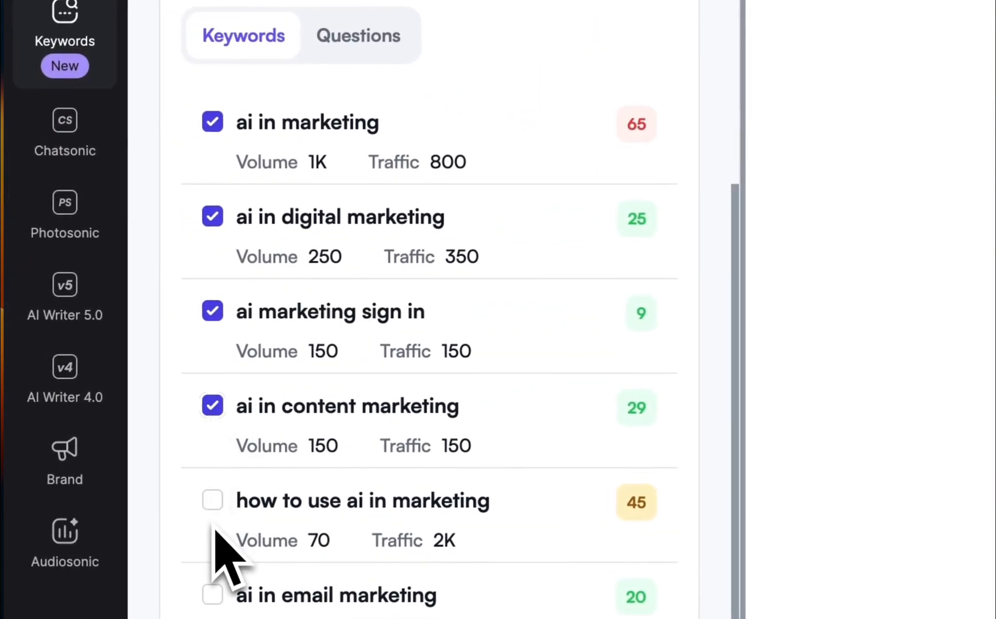
left_click(357, 34)
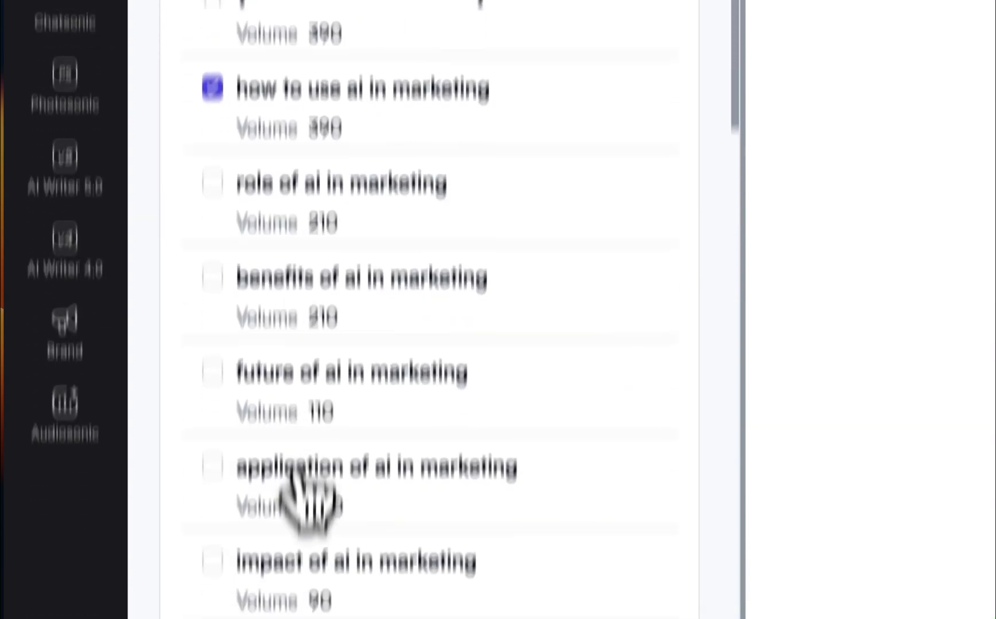
scroll("down", 3)
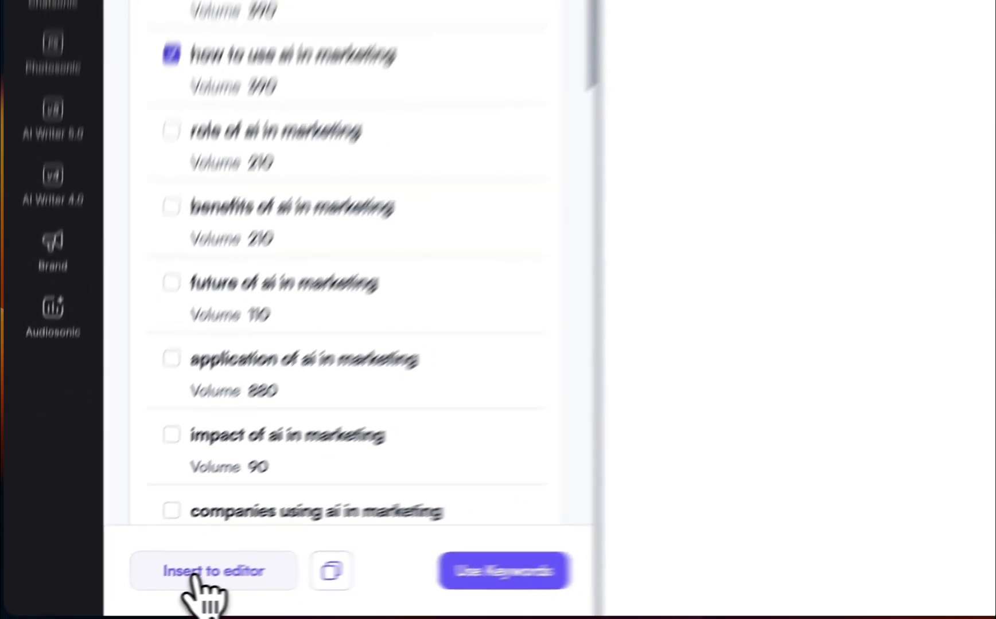
left_click(212, 570)
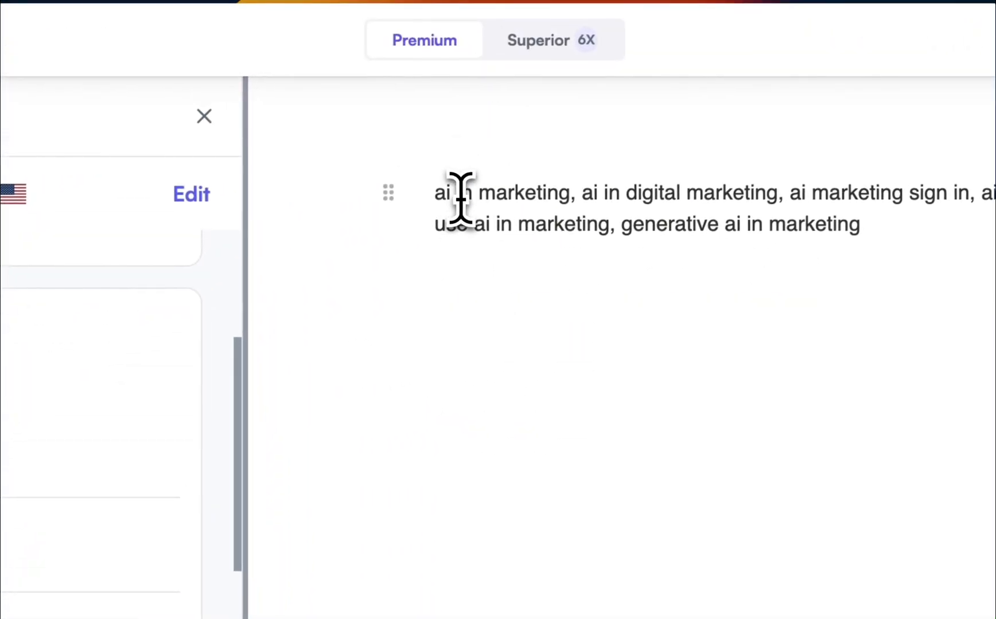